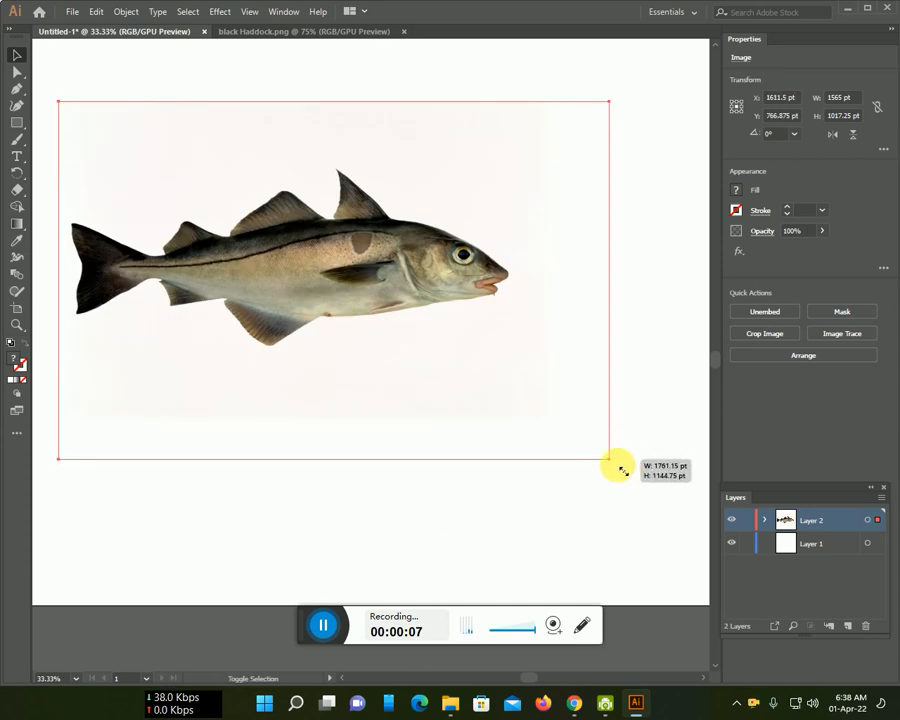
Scale the haddock photo up by its corner handle until it fills most of the artboard.
drag(618, 468, 648, 485)
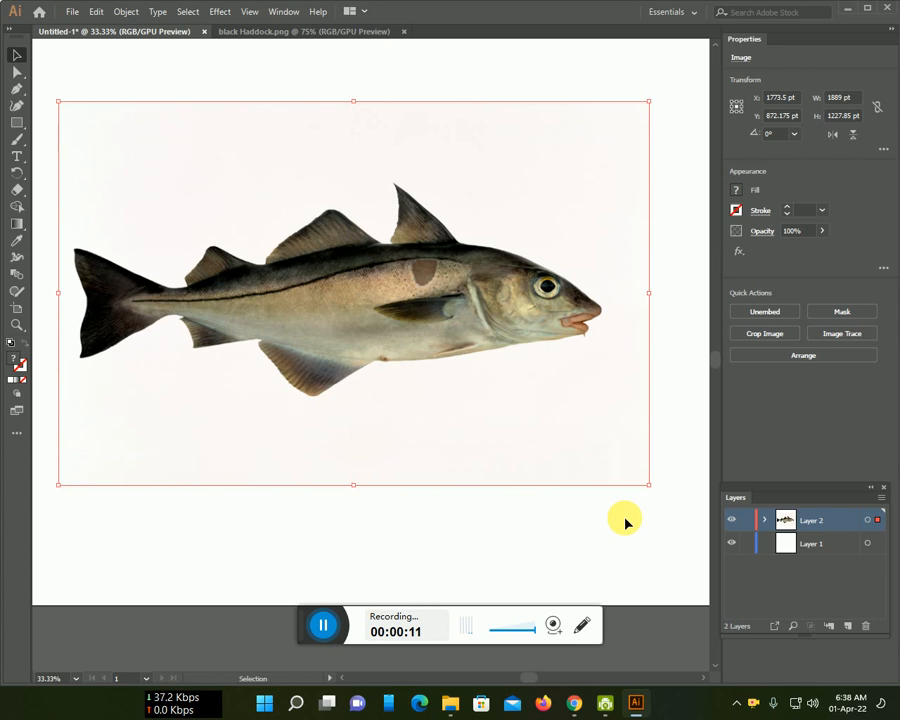
mouse_move(637, 490)
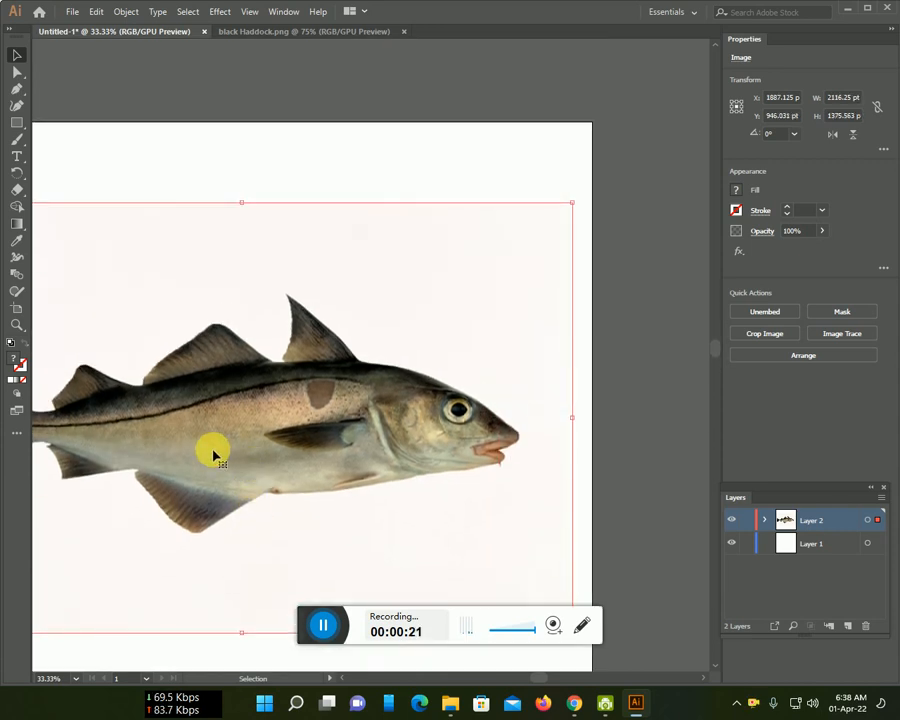
drag(213, 453, 450, 408)
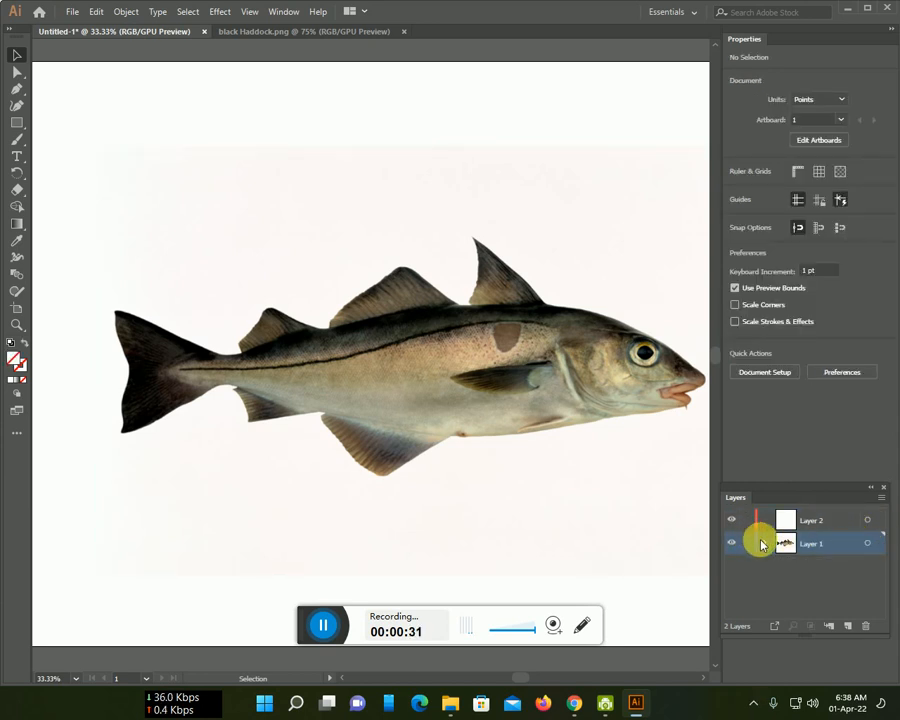
Set the haddock photo's opacity to 67% and lock Layer 1.
click(785, 543)
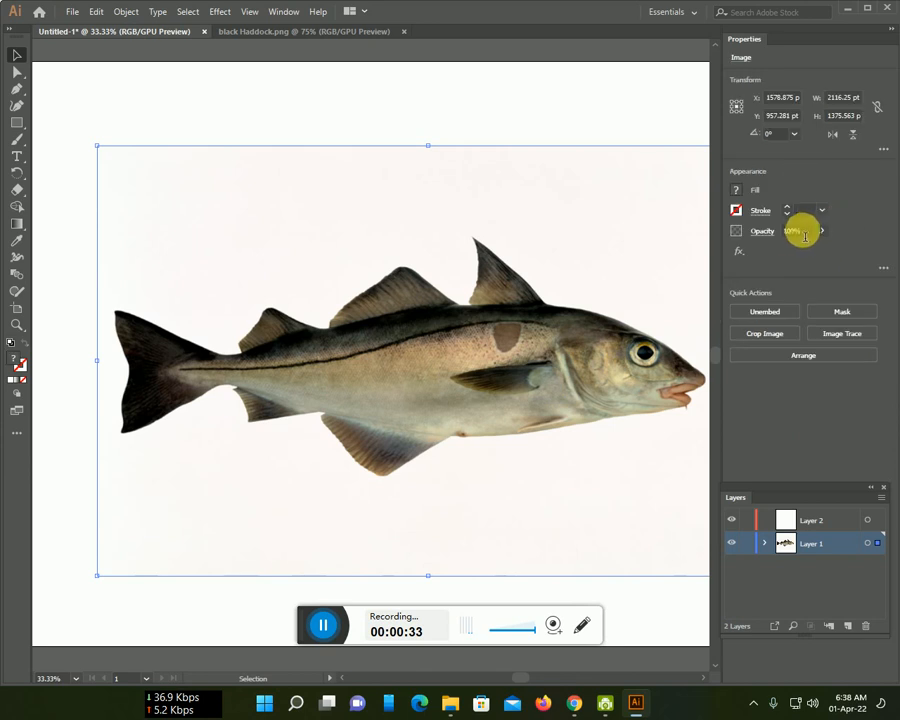
click(800, 247)
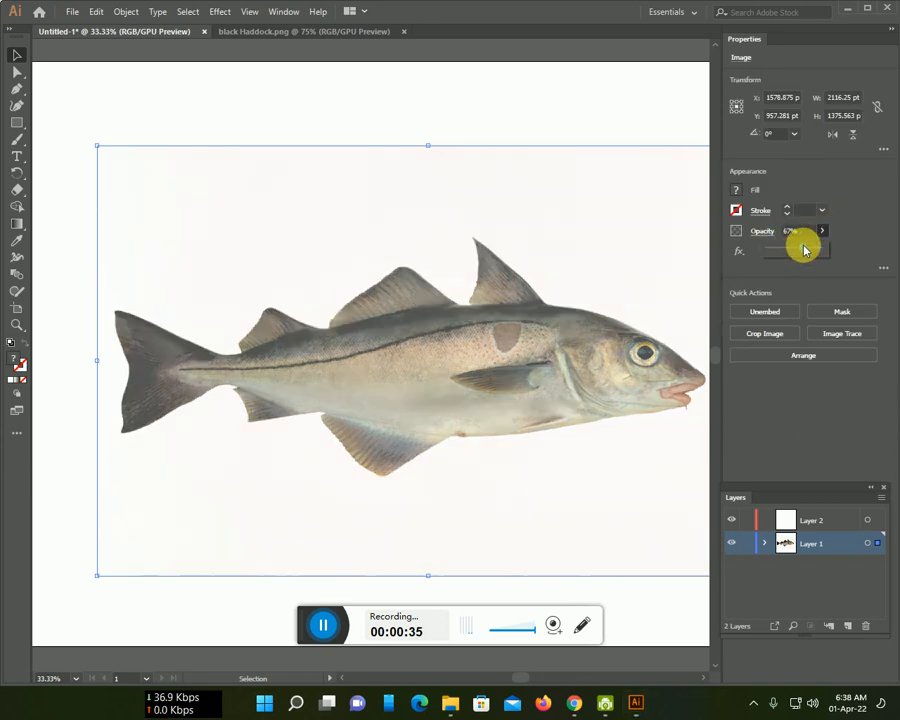
click(810, 519)
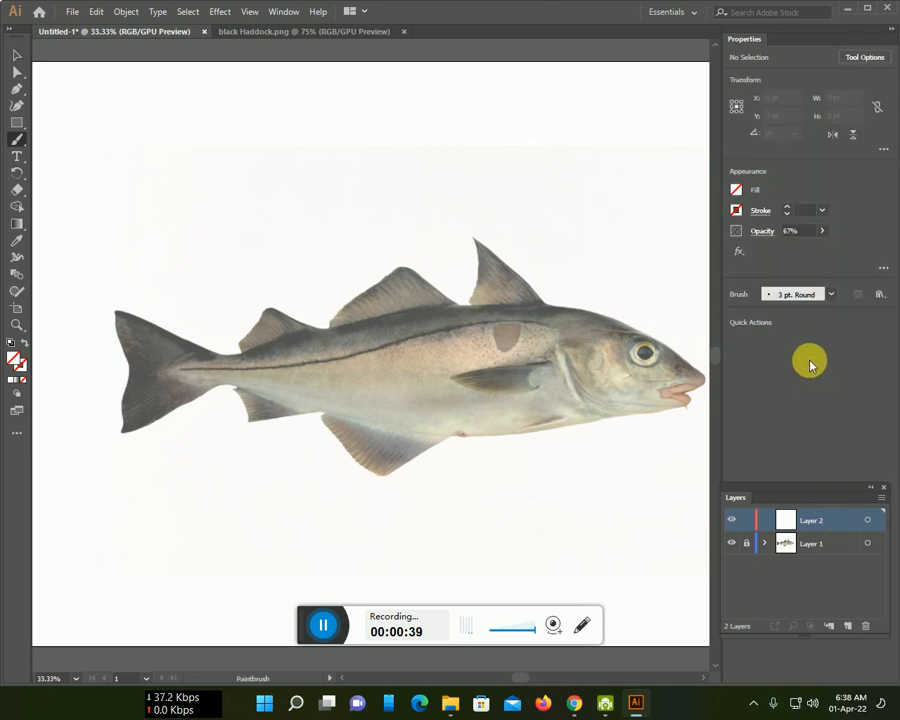
click(736, 210)
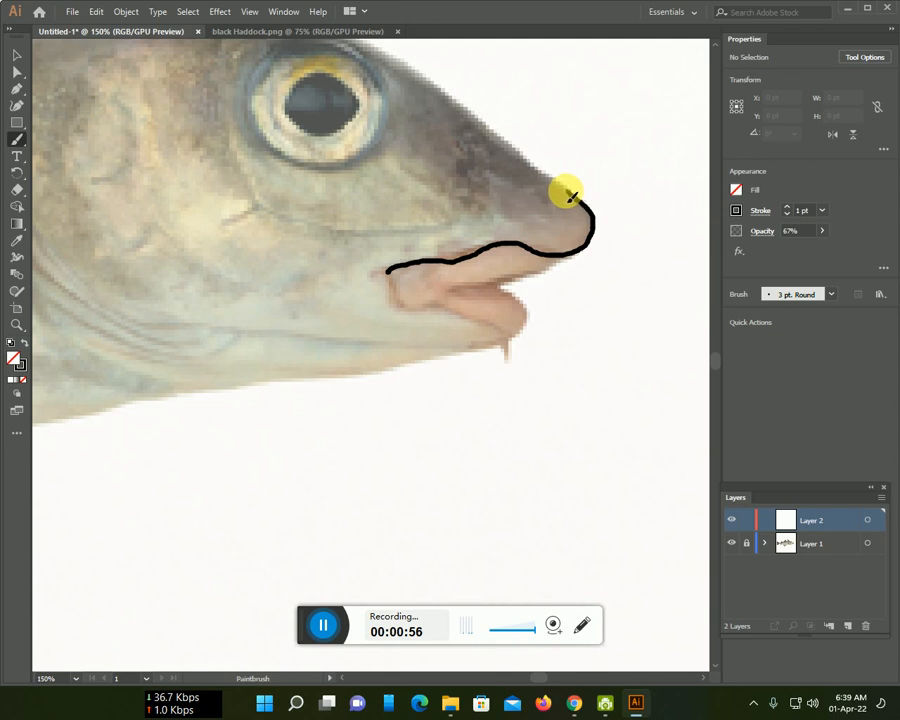
Paint strokes along the head top, snout, lips, lower jaw and mouth opening.
drag(567, 192, 437, 88)
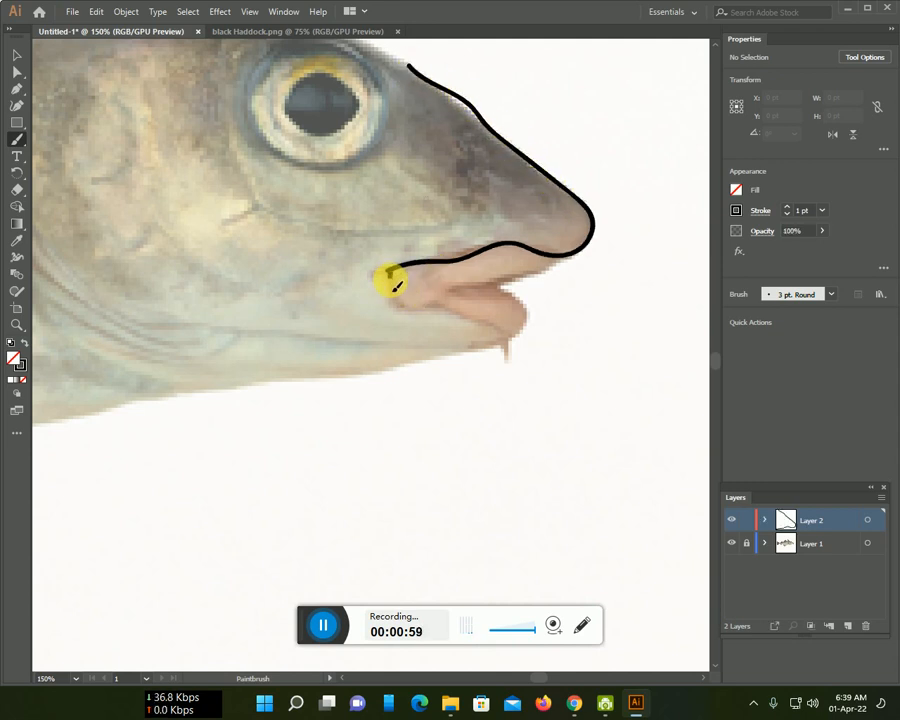
drag(390, 283, 500, 338)
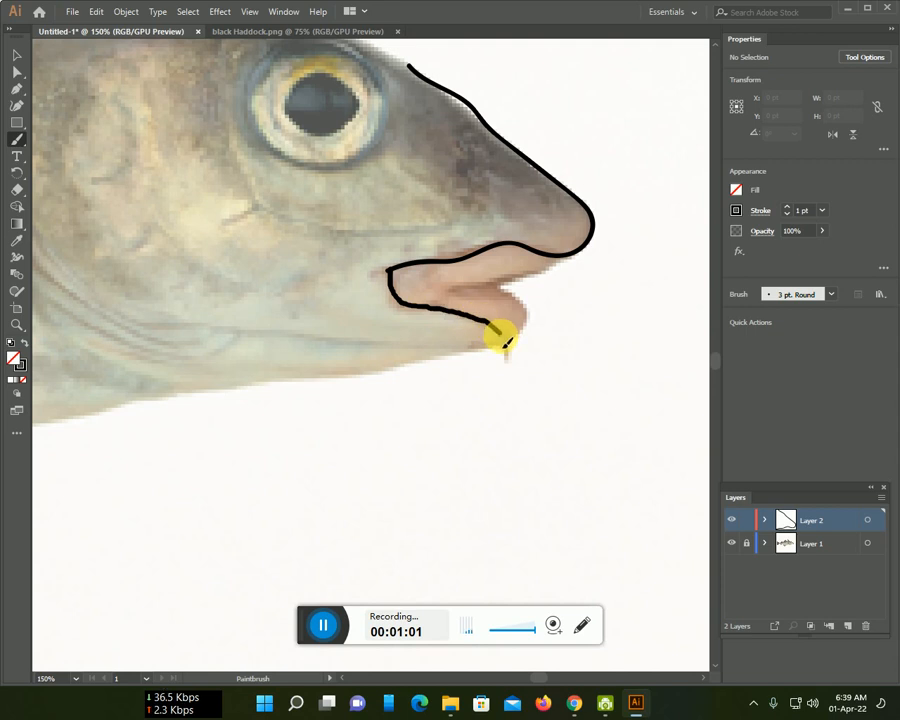
drag(505, 337, 352, 375)
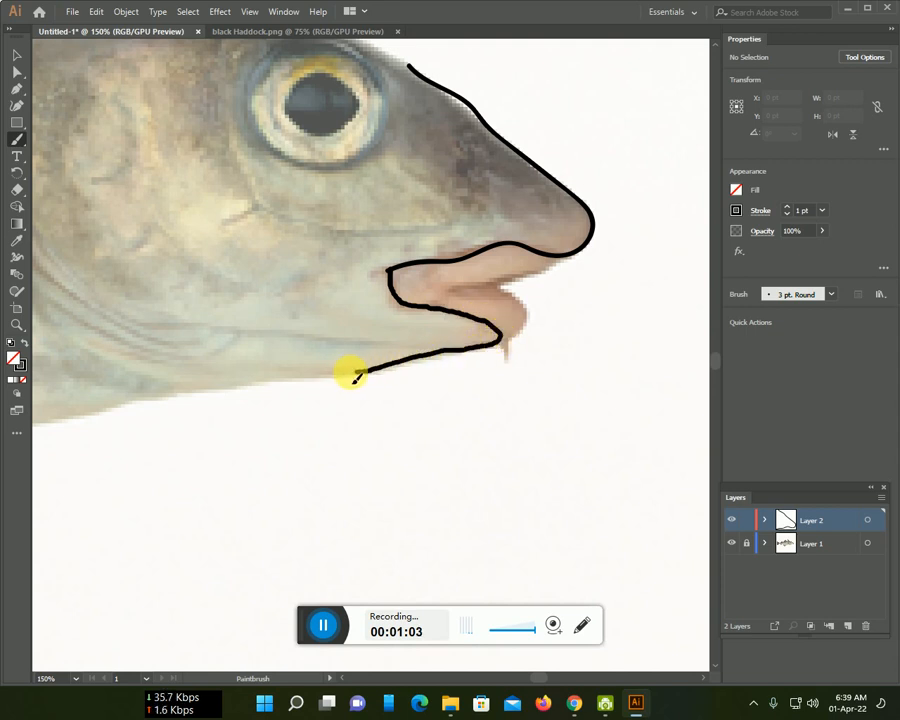
drag(355, 373, 165, 393)
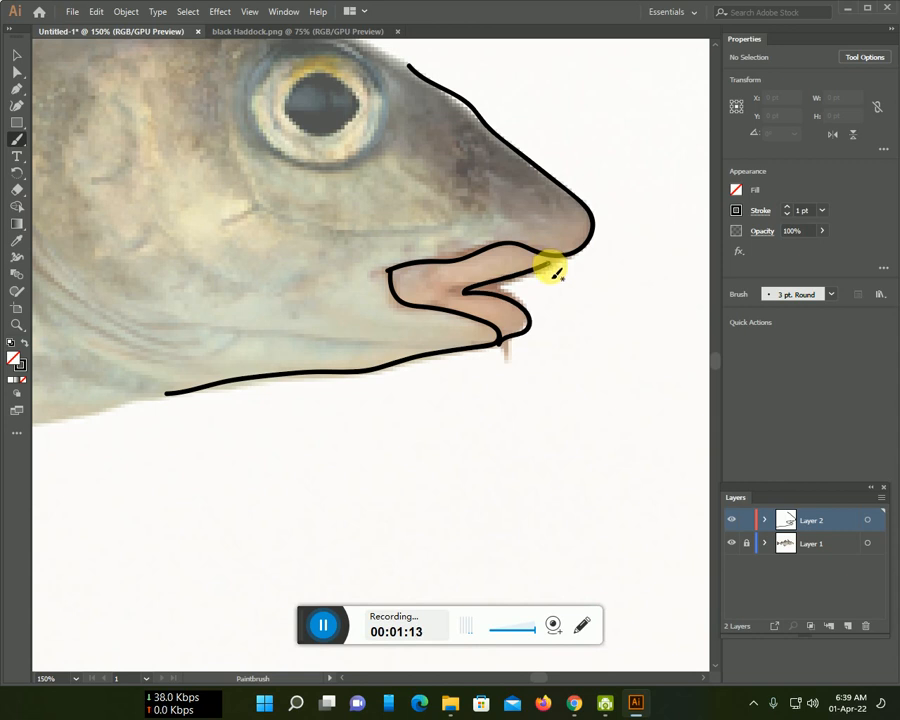
mouse_move(553, 263)
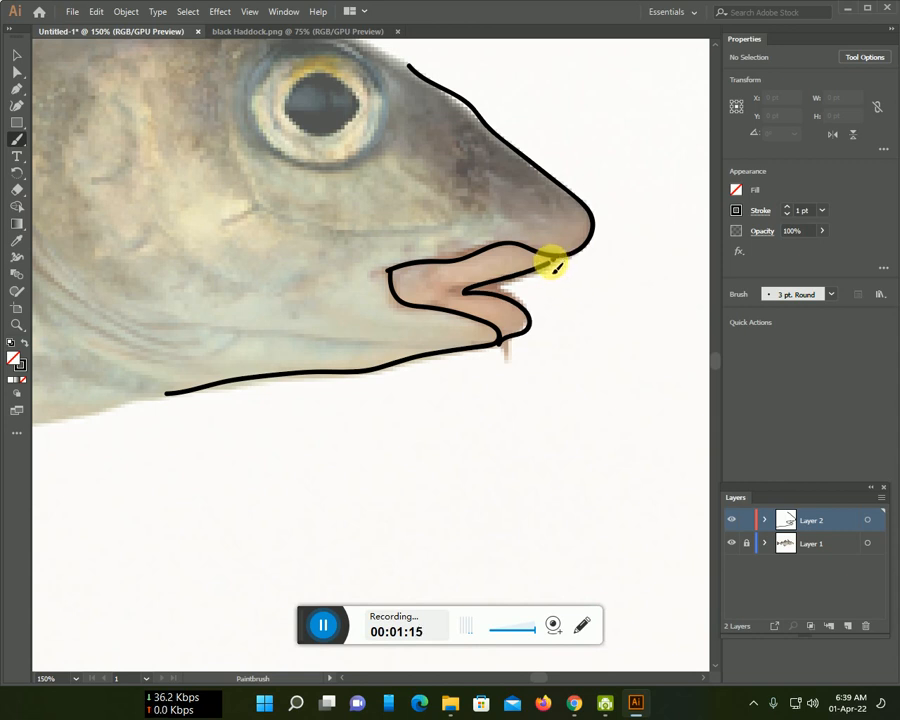
drag(555, 263, 615, 303)
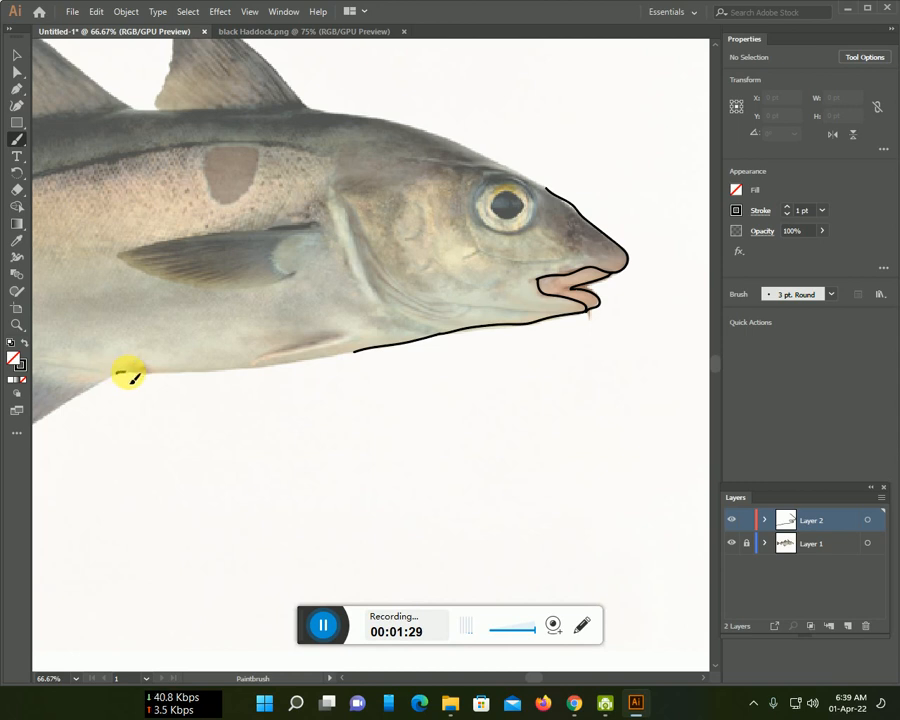
Trace the belly edge, back and tail stalk edges with paintbrush strokes.
drag(130, 373, 230, 373)
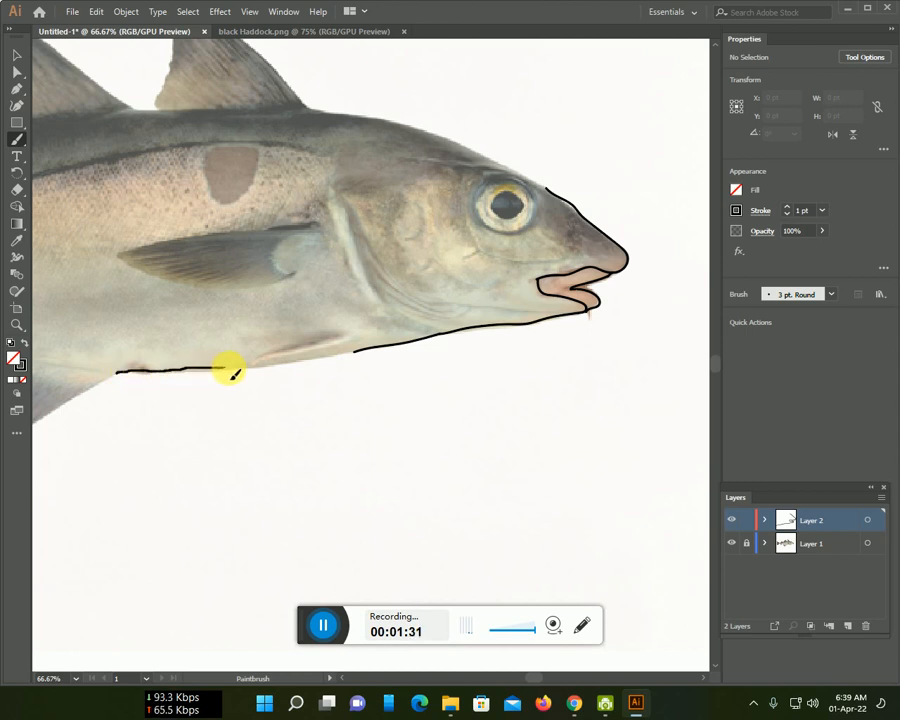
drag(230, 373, 330, 362)
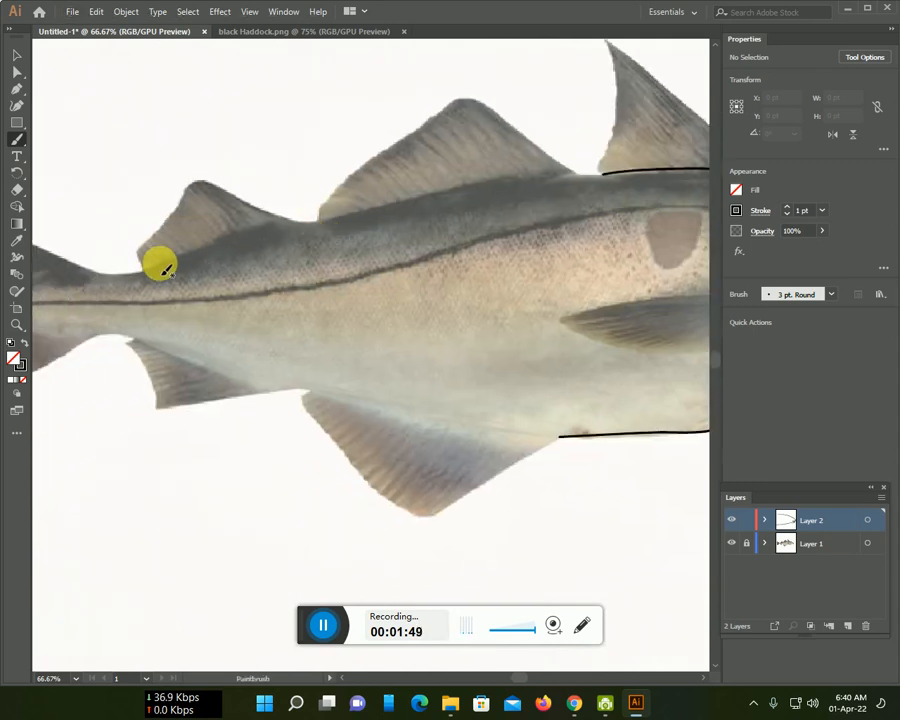
drag(160, 265, 283, 235)
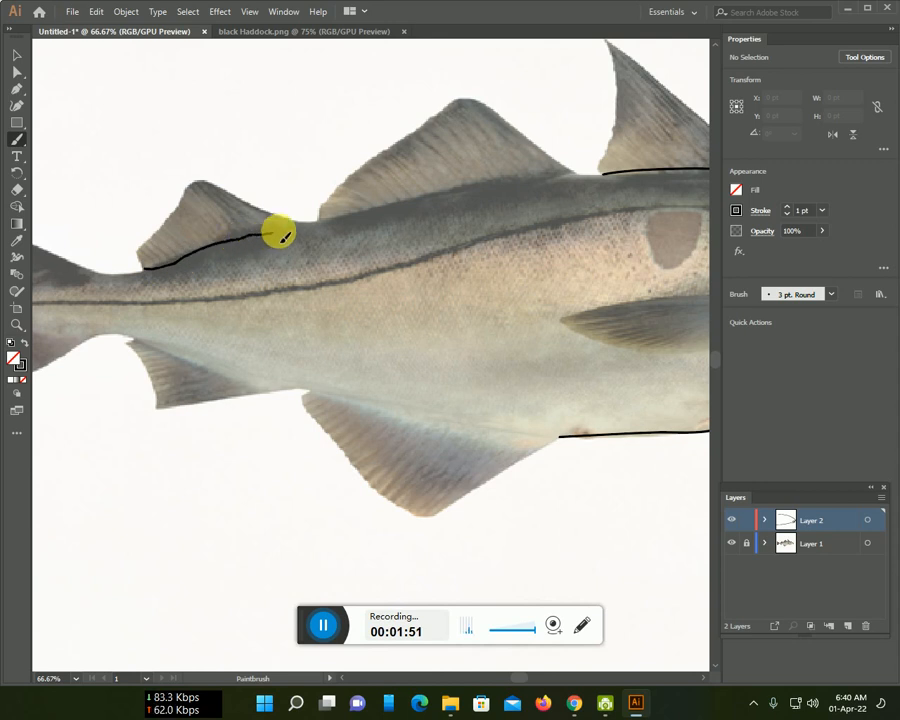
drag(282, 235, 495, 190)
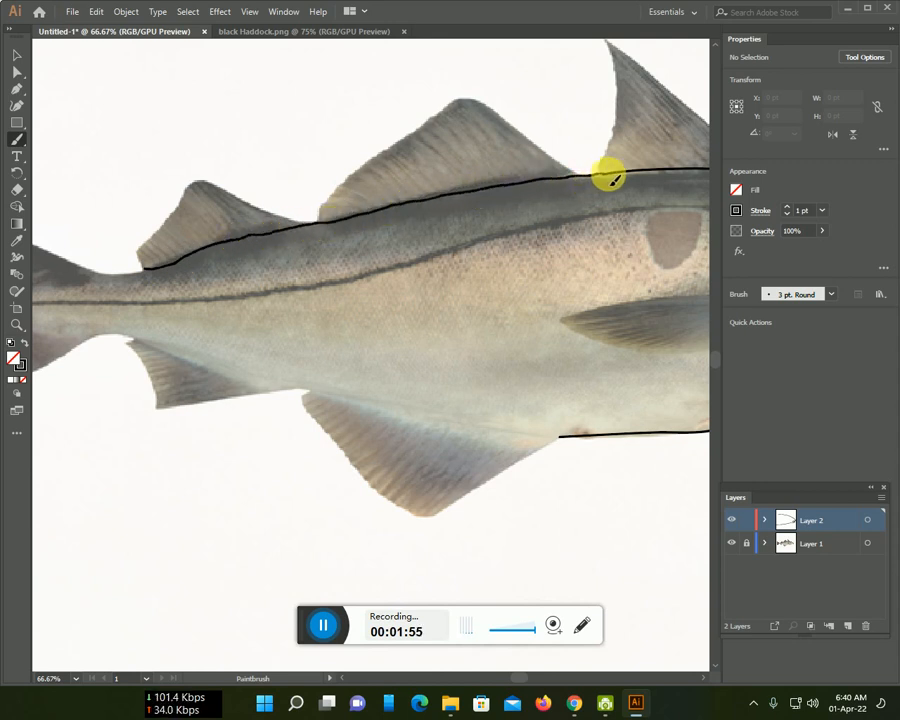
drag(610, 178, 113, 333)
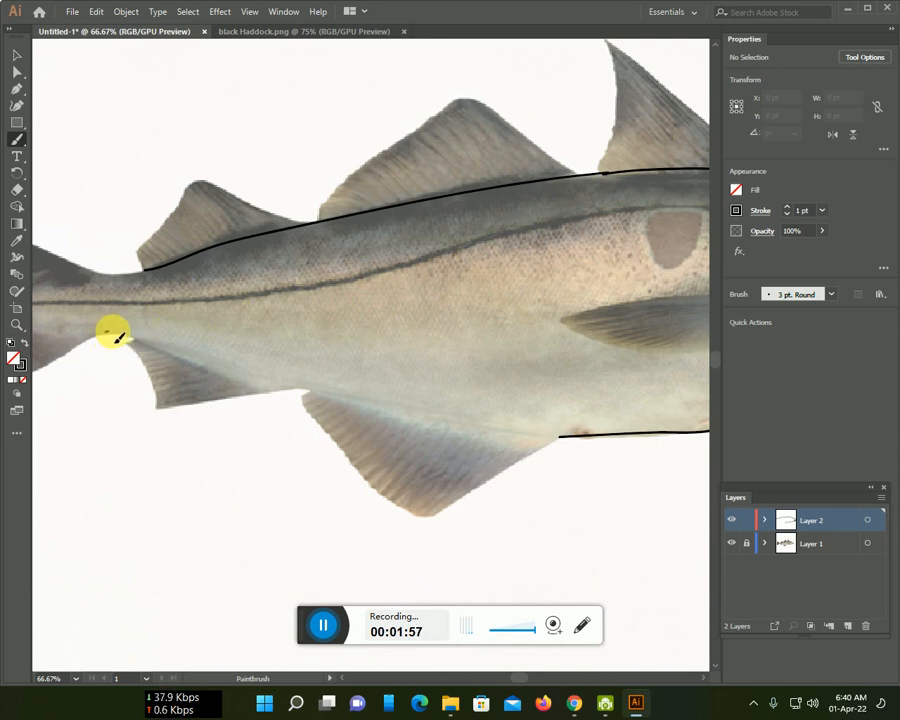
drag(113, 332, 310, 393)
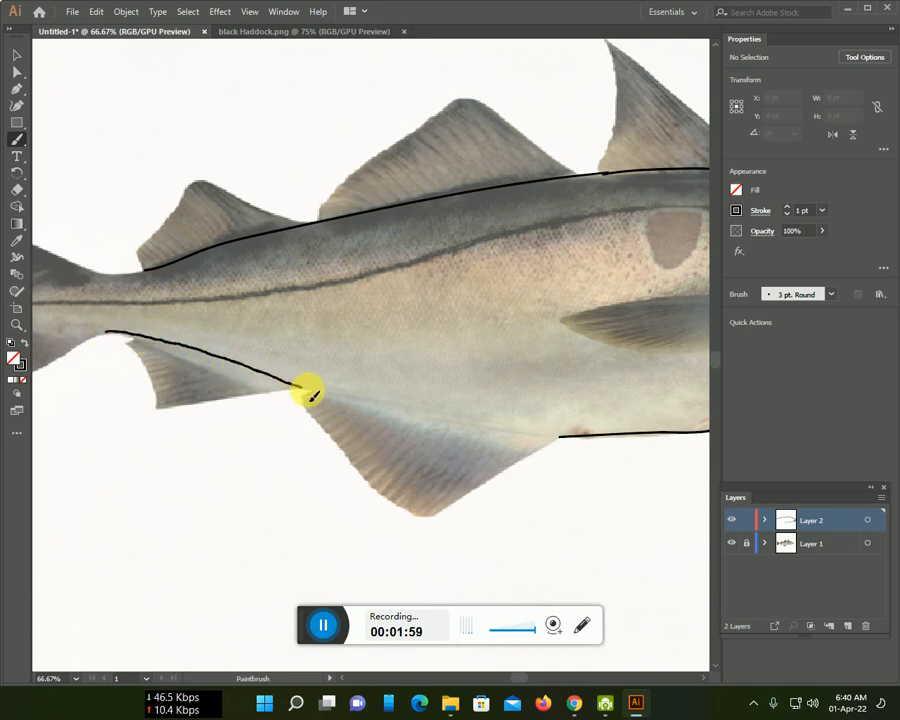
drag(305, 395, 540, 435)
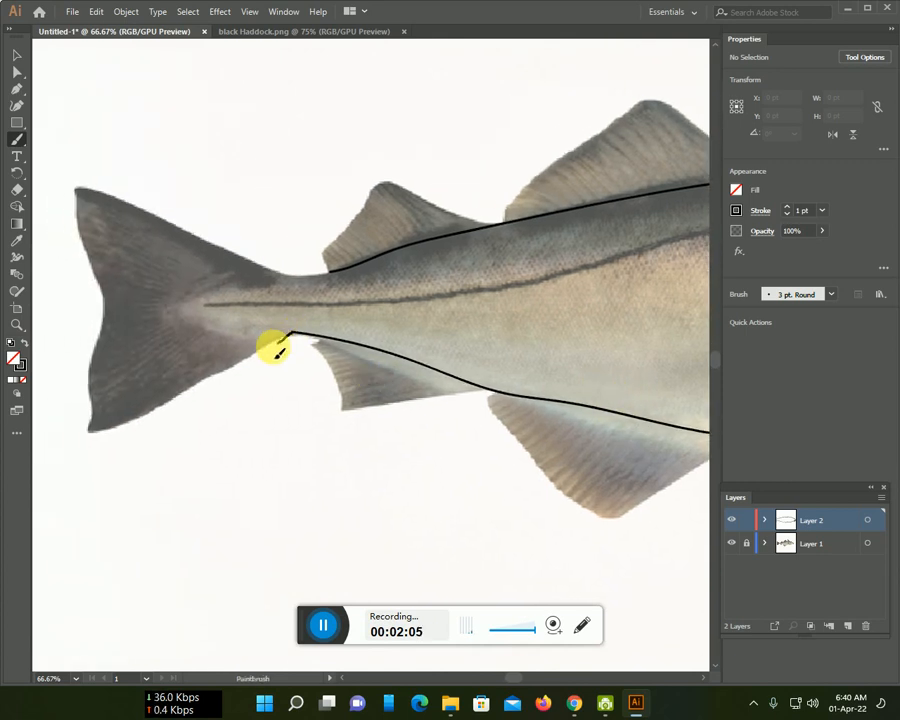
Outline the tail fin, join it to the back, and trace the lateral line.
drag(285, 348, 90, 420)
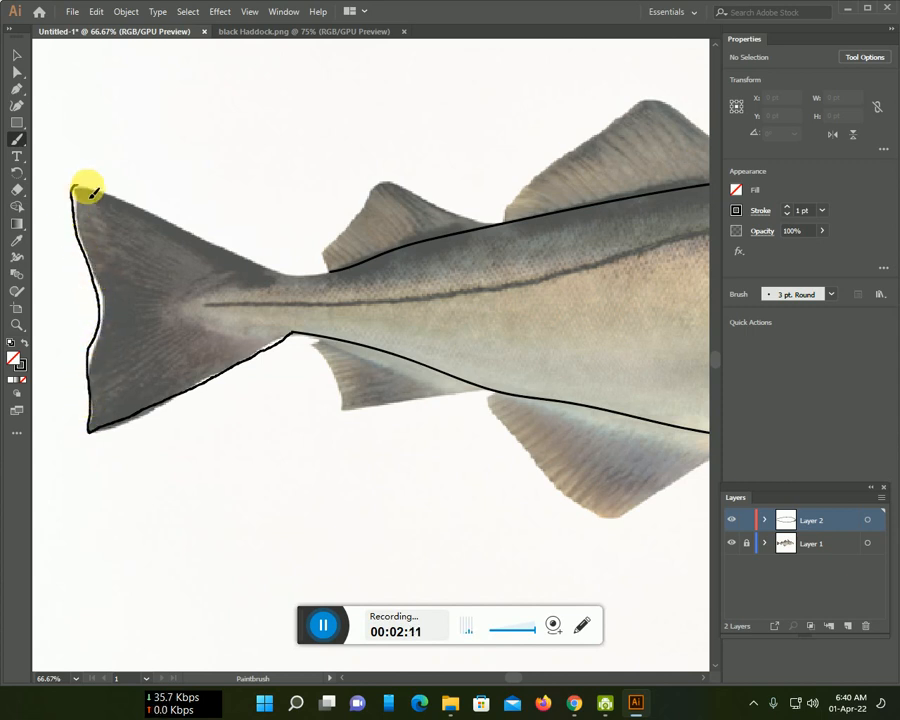
drag(85, 185, 280, 278)
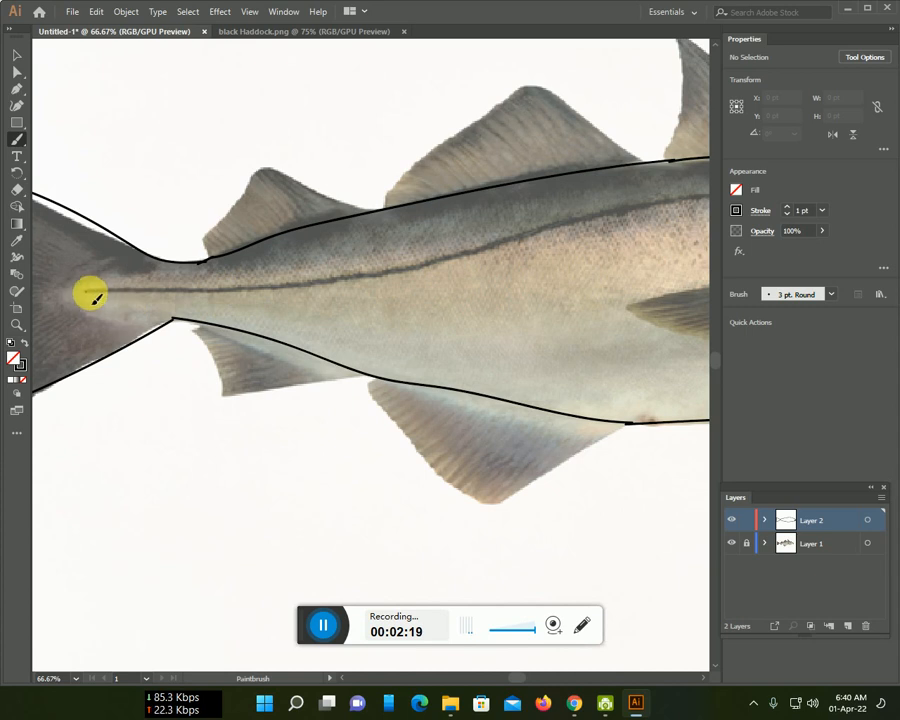
drag(92, 293, 328, 280)
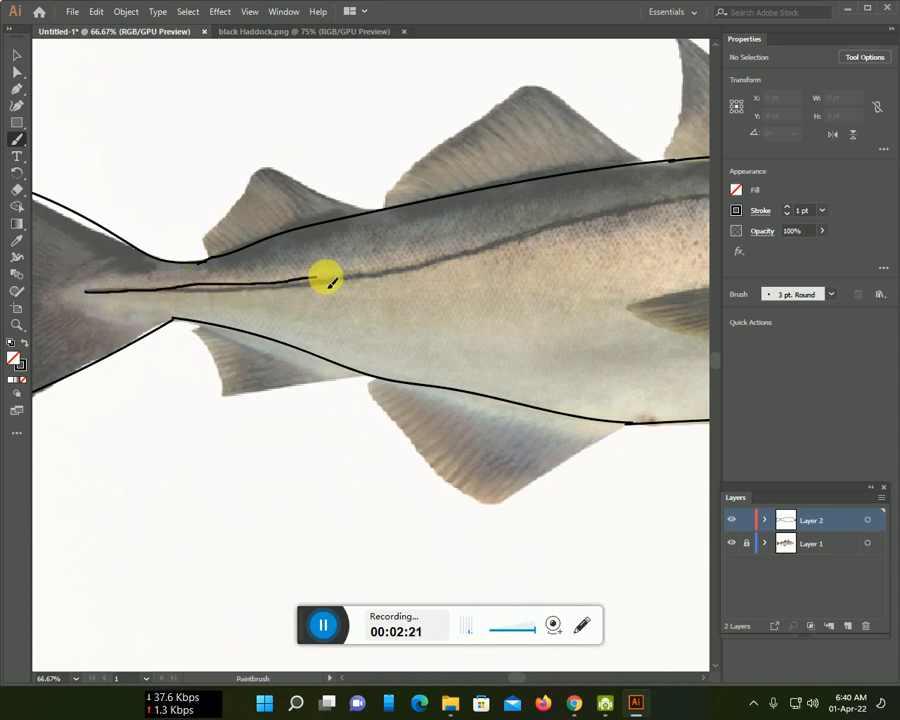
drag(325, 280, 620, 215)
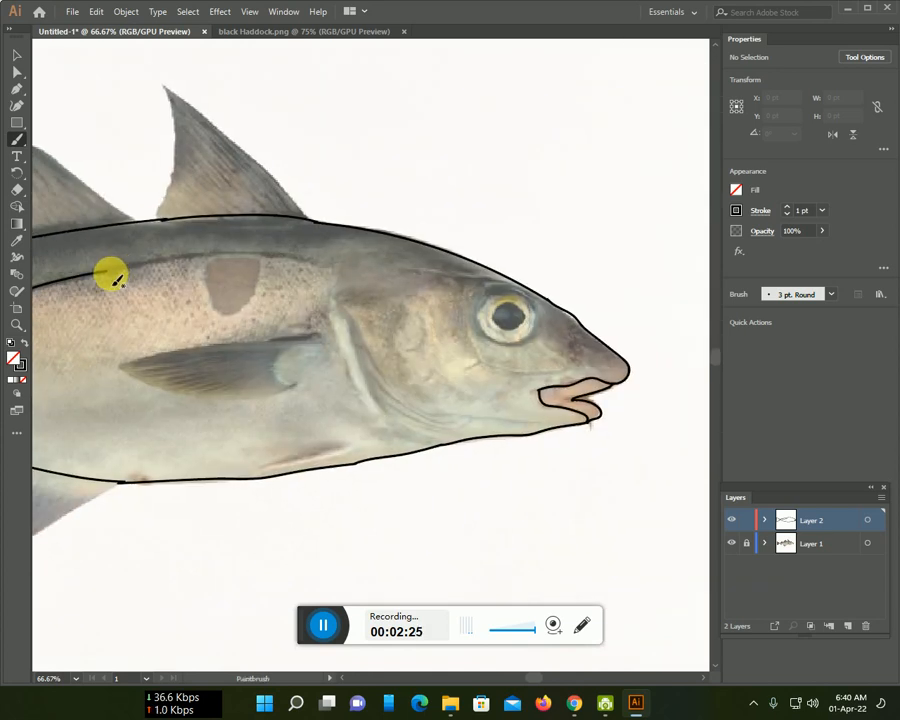
mouse_move(207, 261)
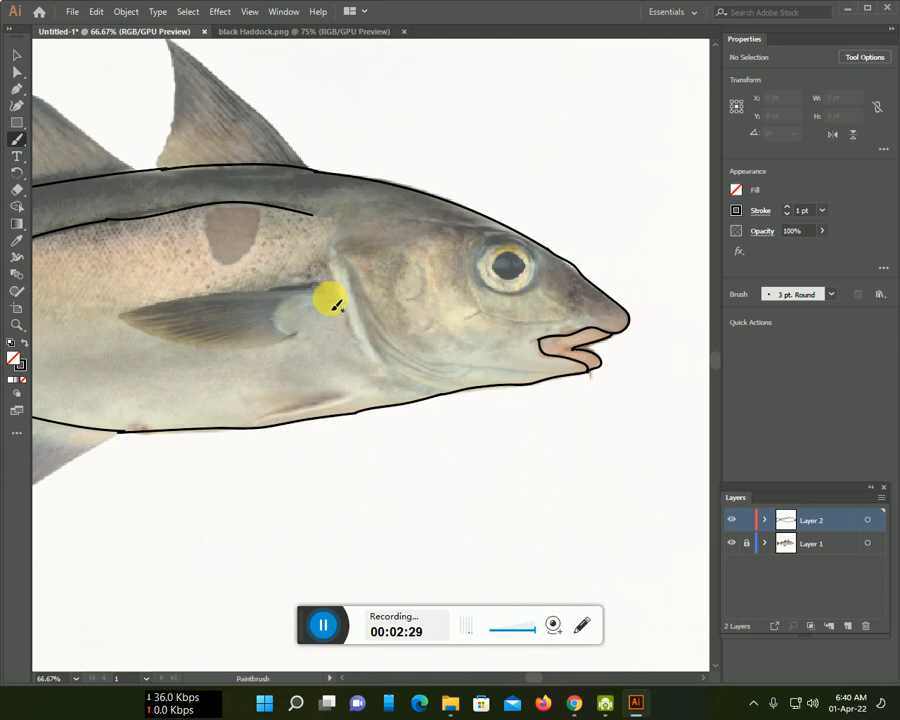
Draw a closed pectoral fin outline and a curved gill cover line toward the jaw.
drag(335, 305, 140, 310)
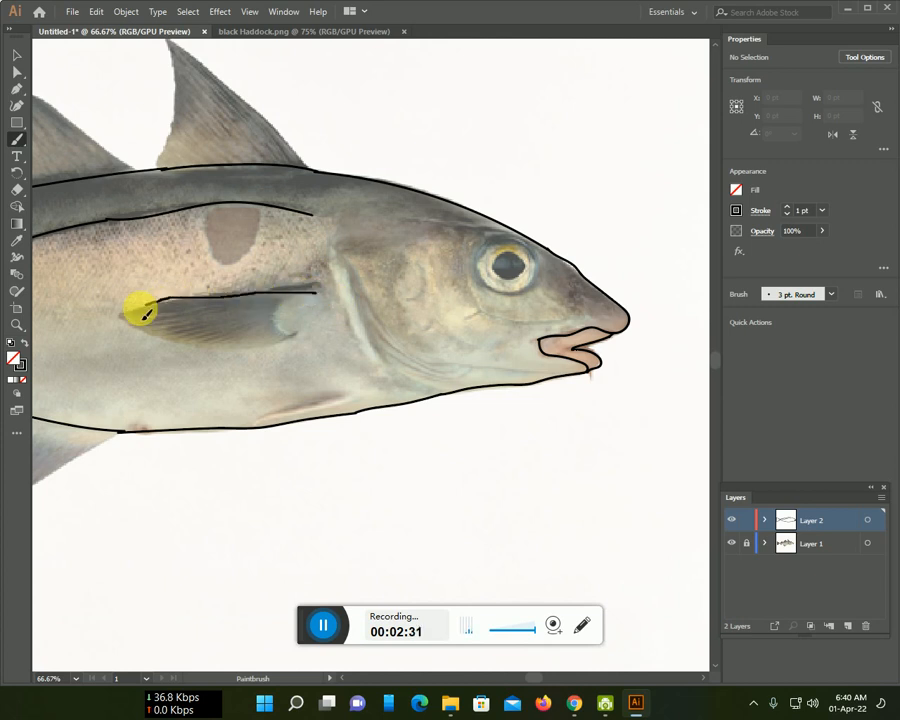
drag(140, 310, 225, 345)
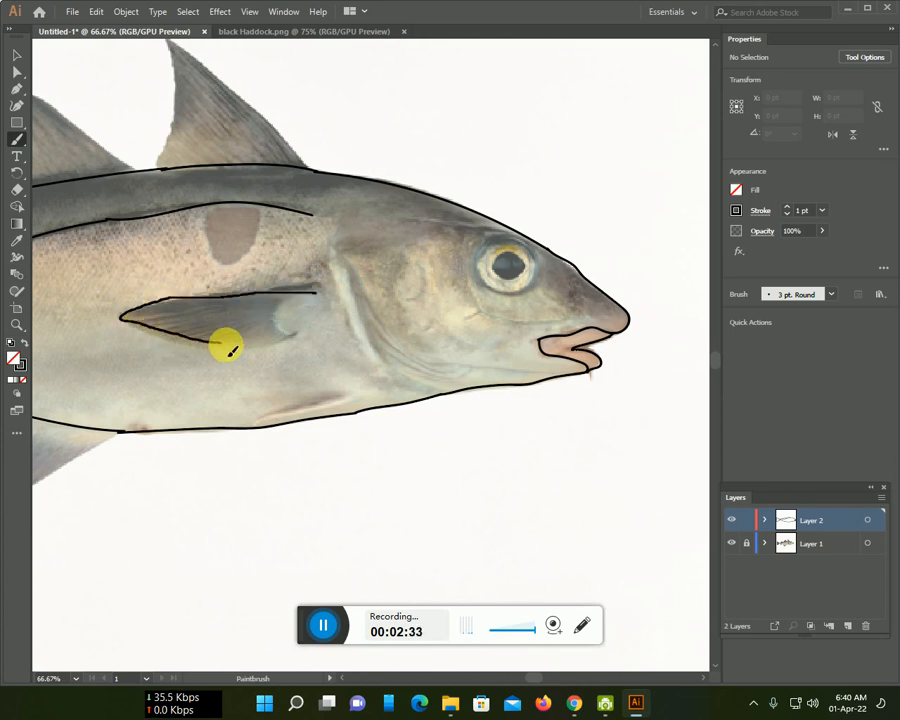
drag(225, 348, 360, 310)
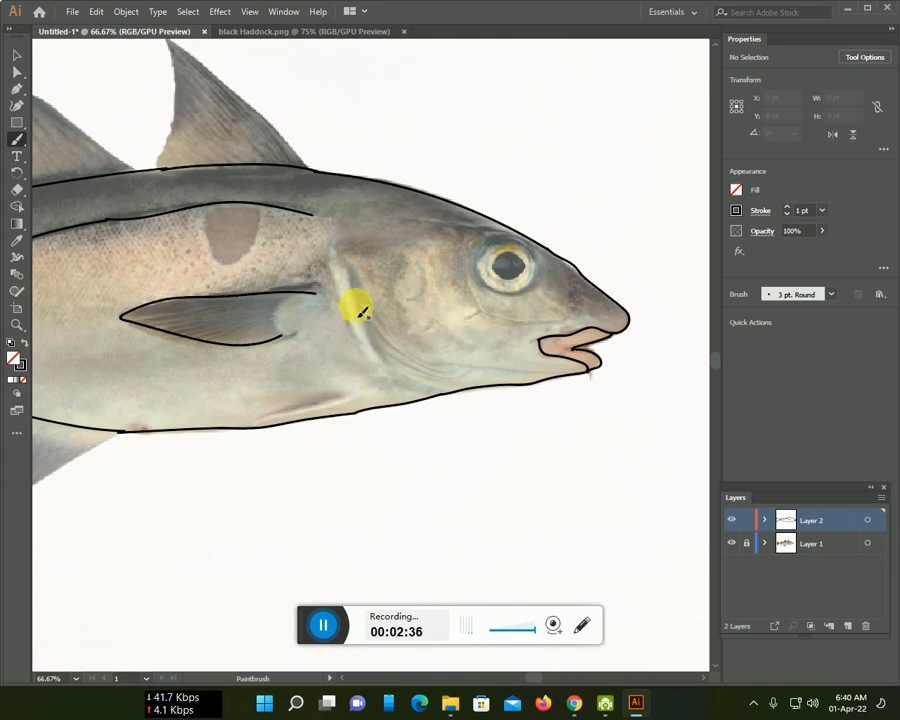
drag(352, 305, 443, 370)
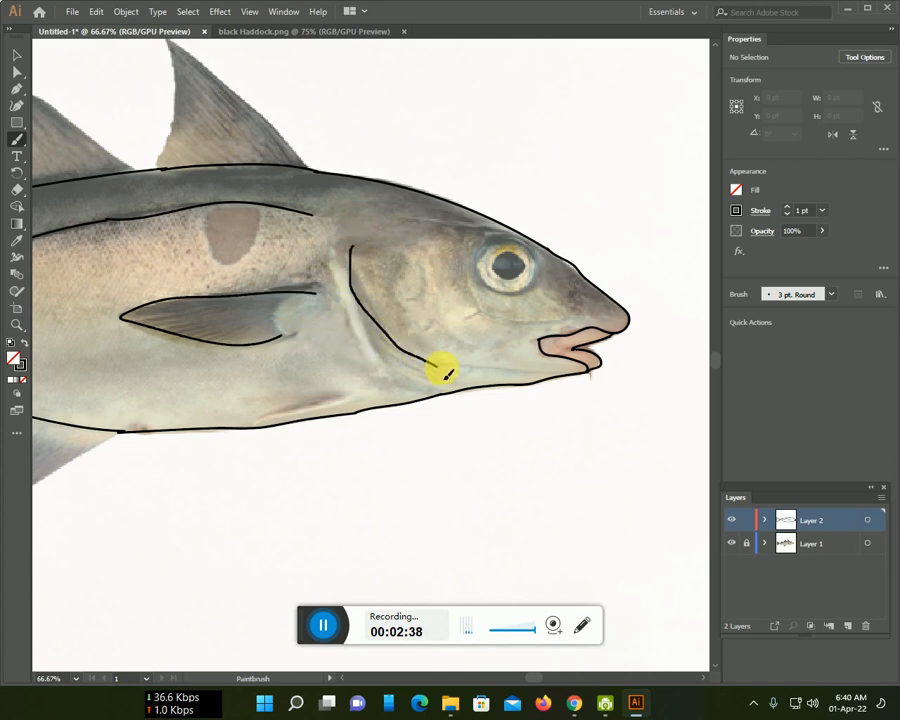
drag(440, 370, 565, 378)
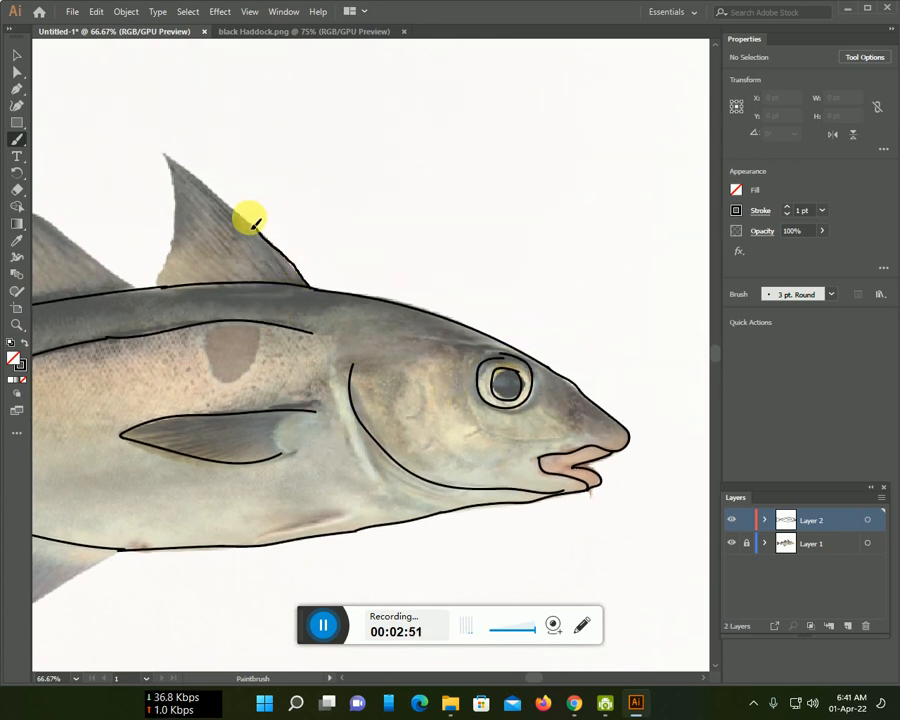
Outline the front and middle dorsal fins, the small lower fin and the large lower fin.
drag(250, 218, 182, 210)
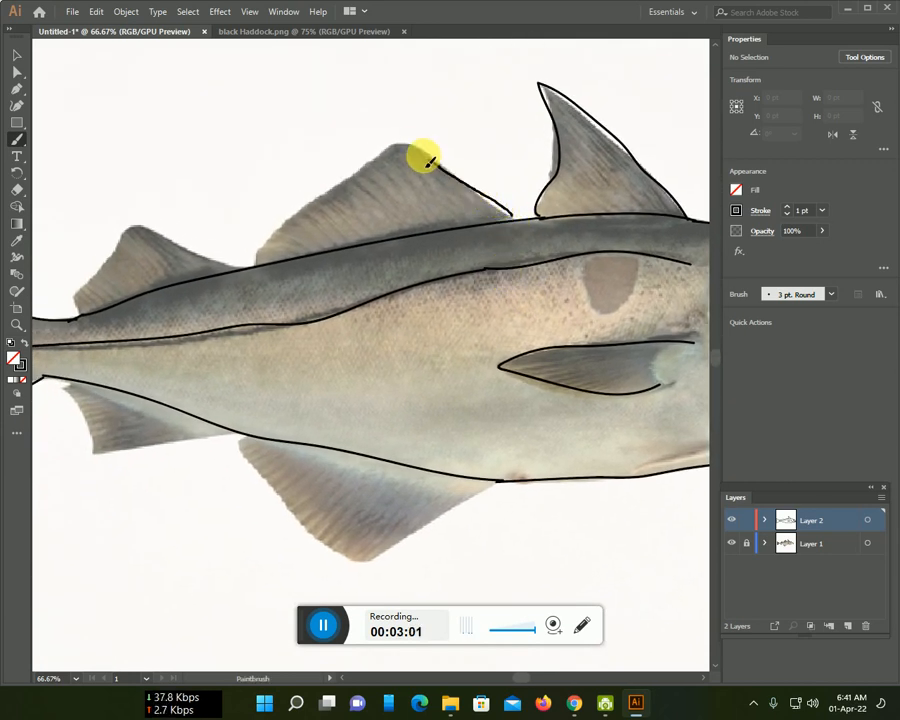
drag(425, 158, 255, 258)
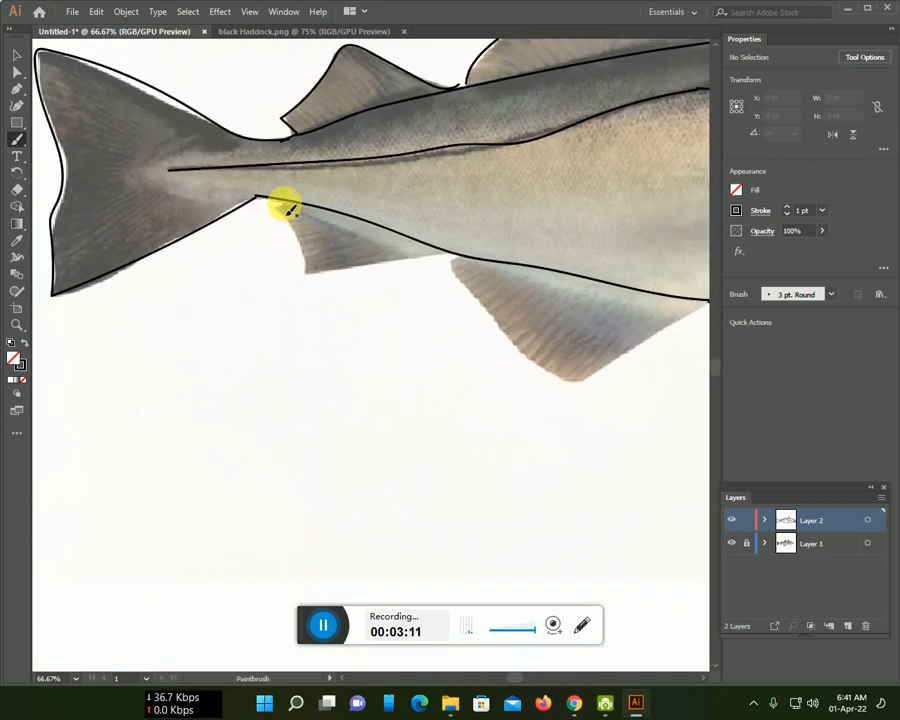
drag(285, 205, 307, 277)
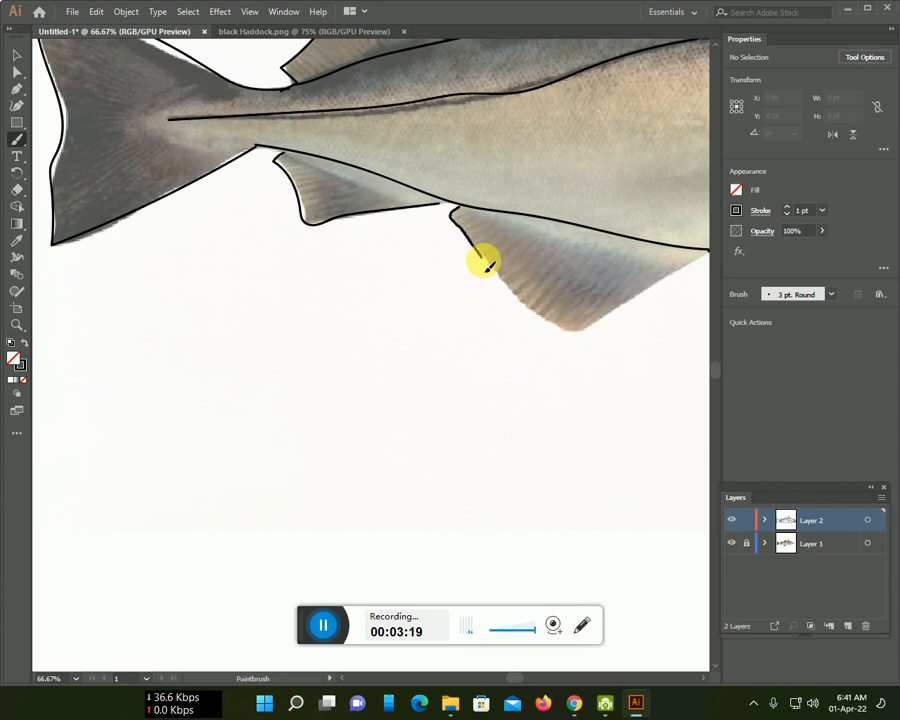
drag(485, 262, 565, 338)
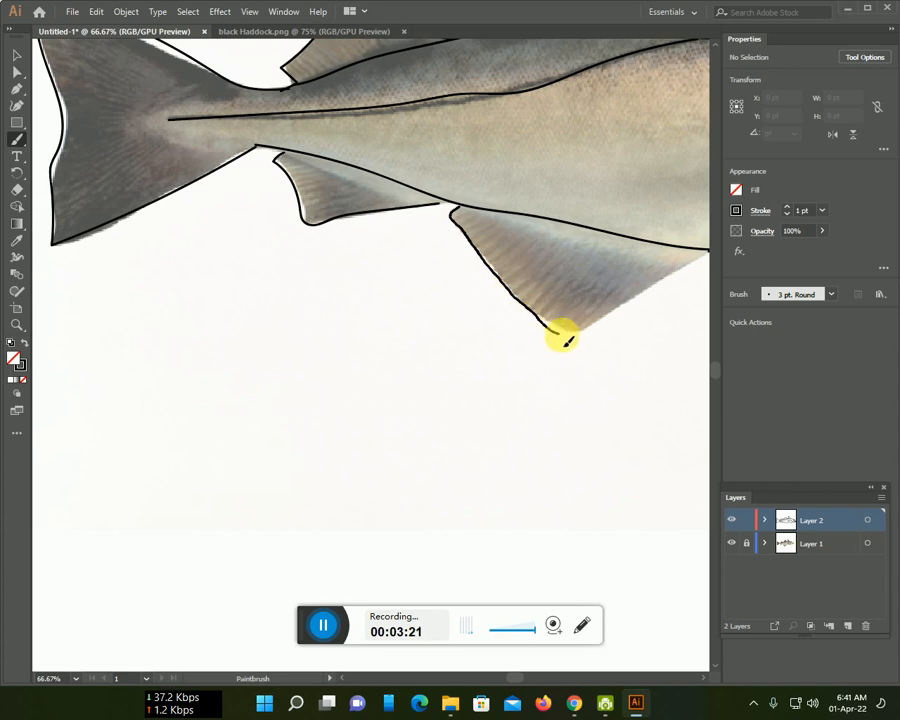
drag(565, 338, 665, 283)
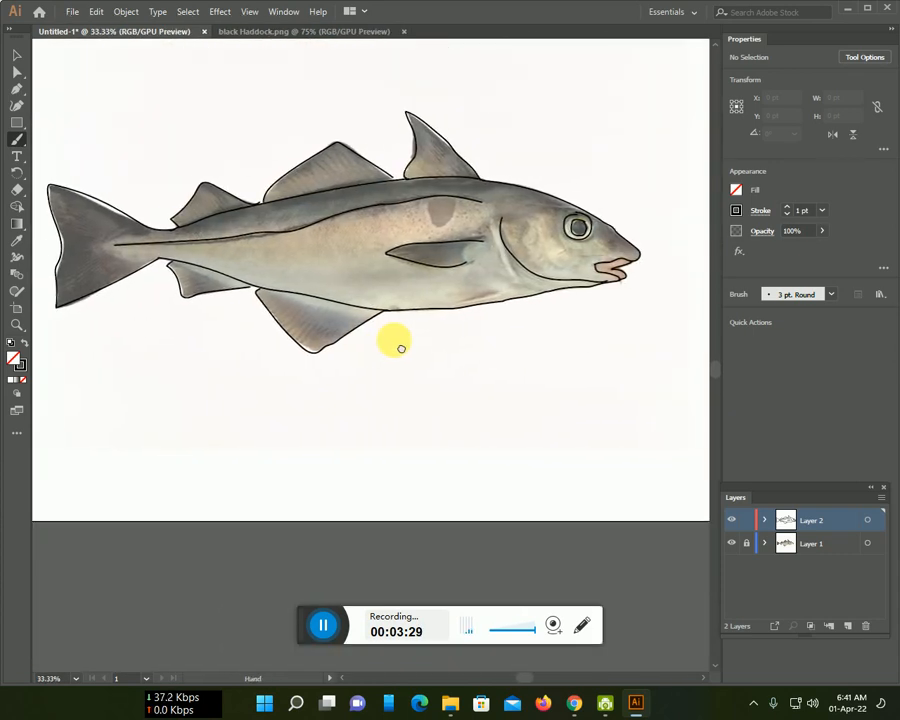
Turn off Layer 1's visibility to hide the faded photo.
click(731, 543)
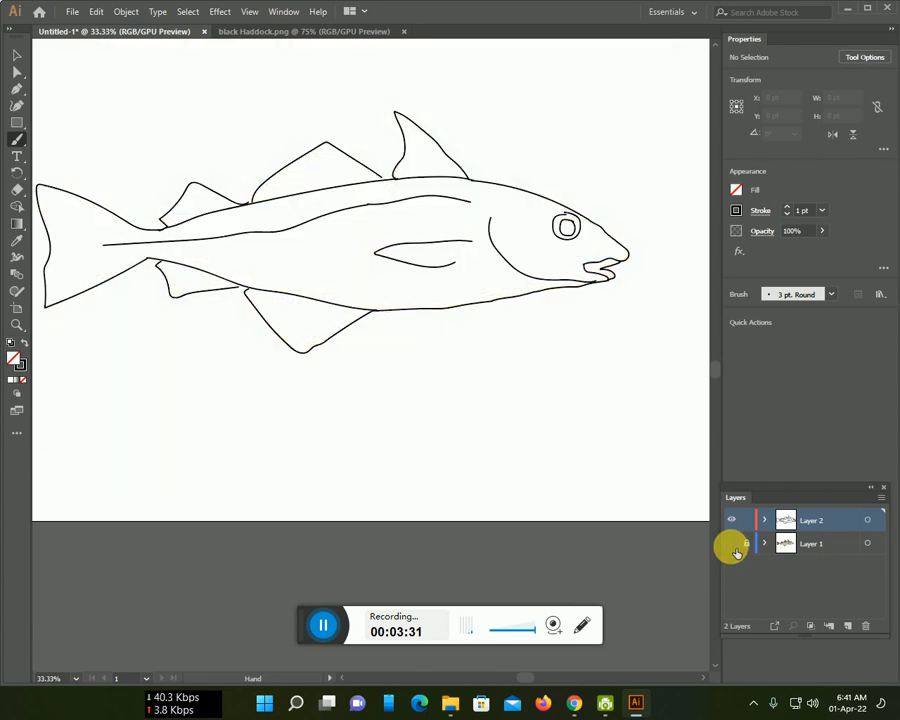